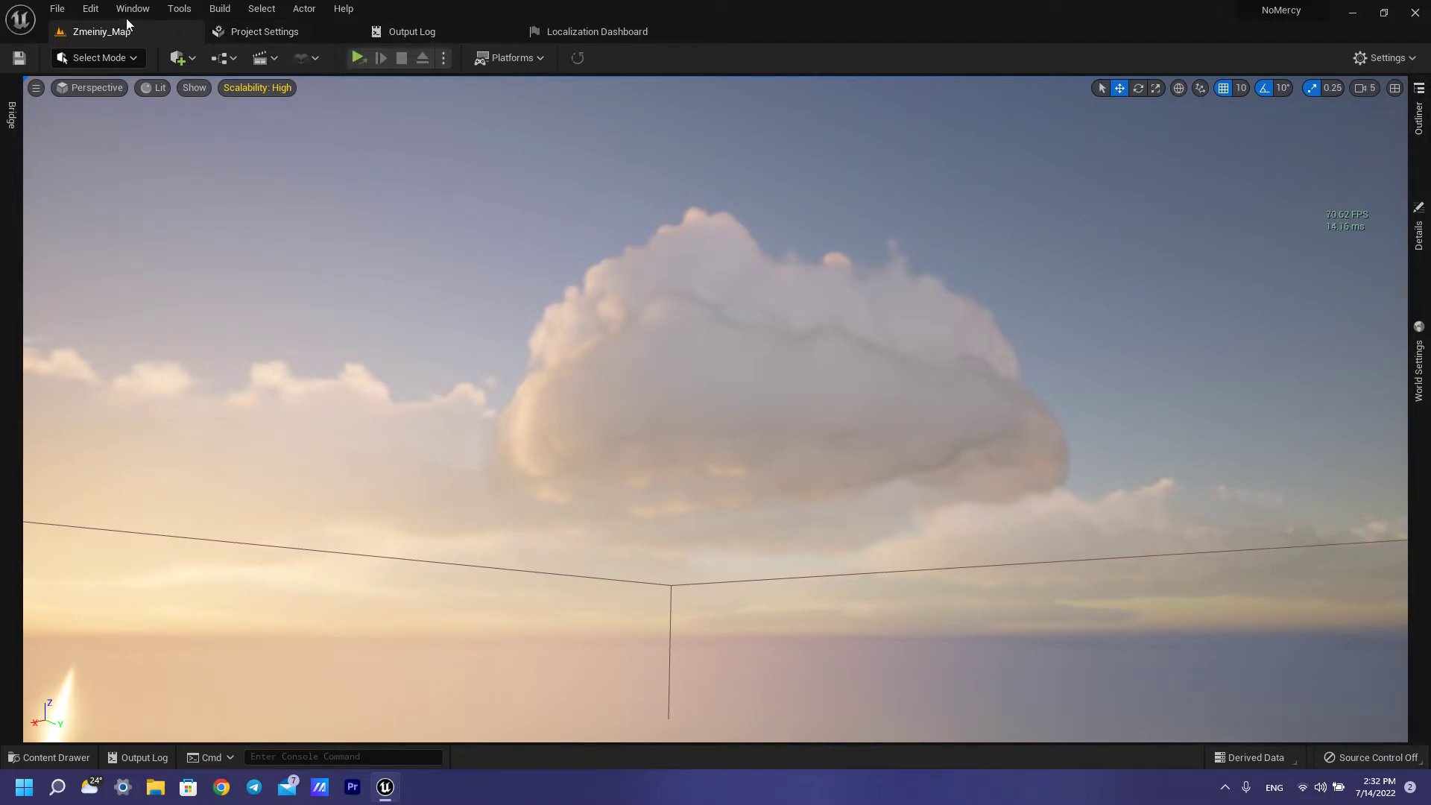
Filter the Plugins list by 'vol' to confirm the Volumetrics plugin is enabled
{"action": "left_click", "coordinate": [90, 9]}
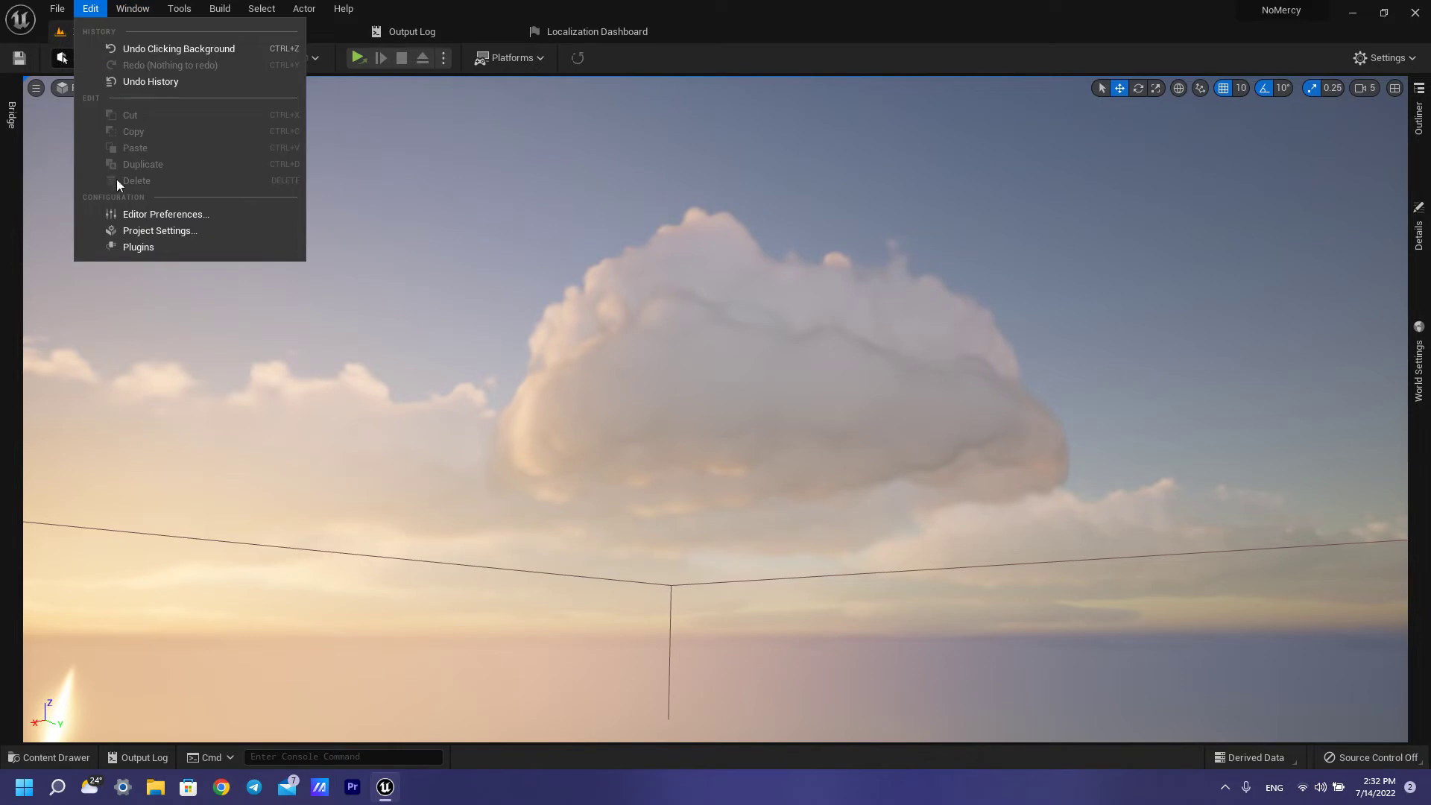
{"action": "left_click", "coordinate": [138, 246]}
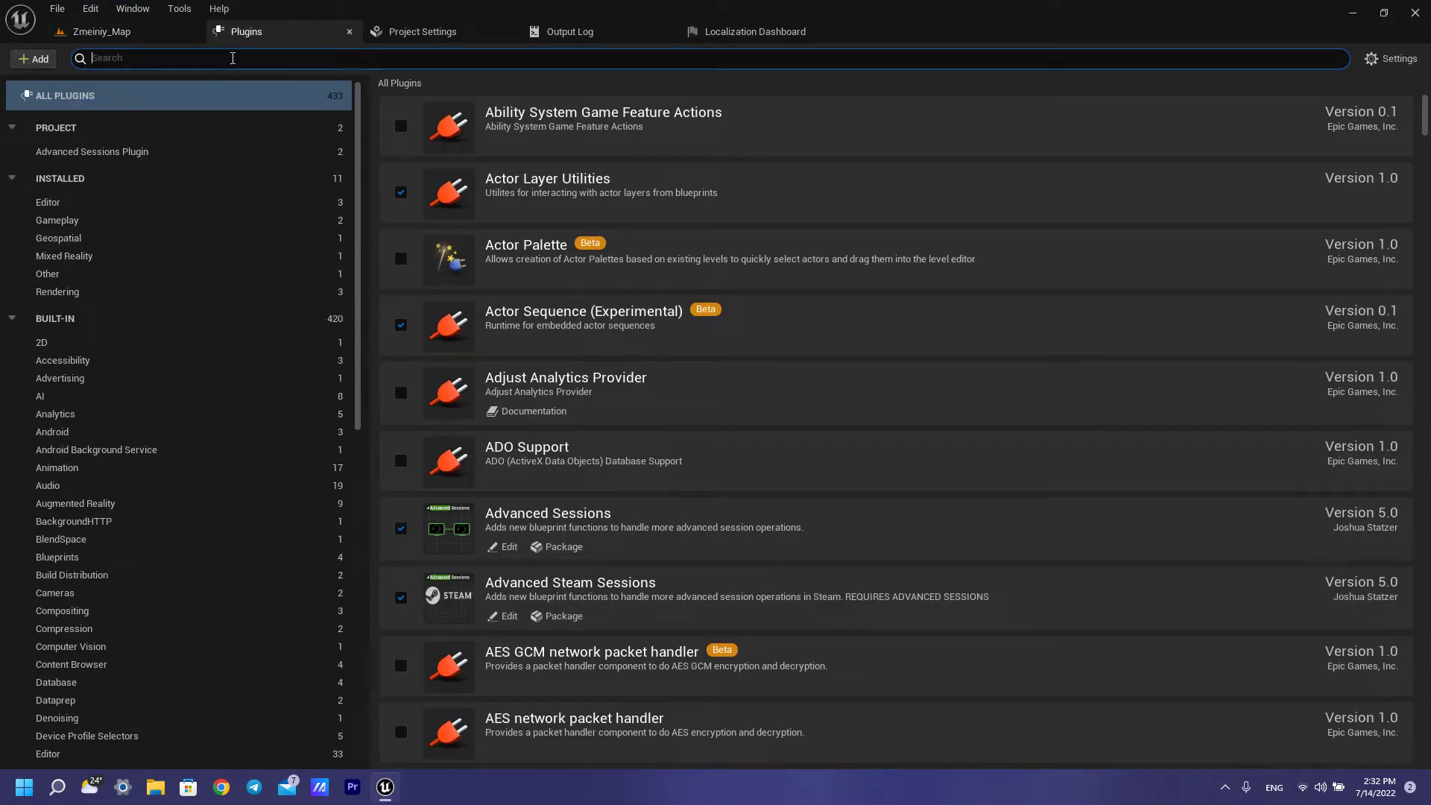
{"action": "type", "text": "cl"}
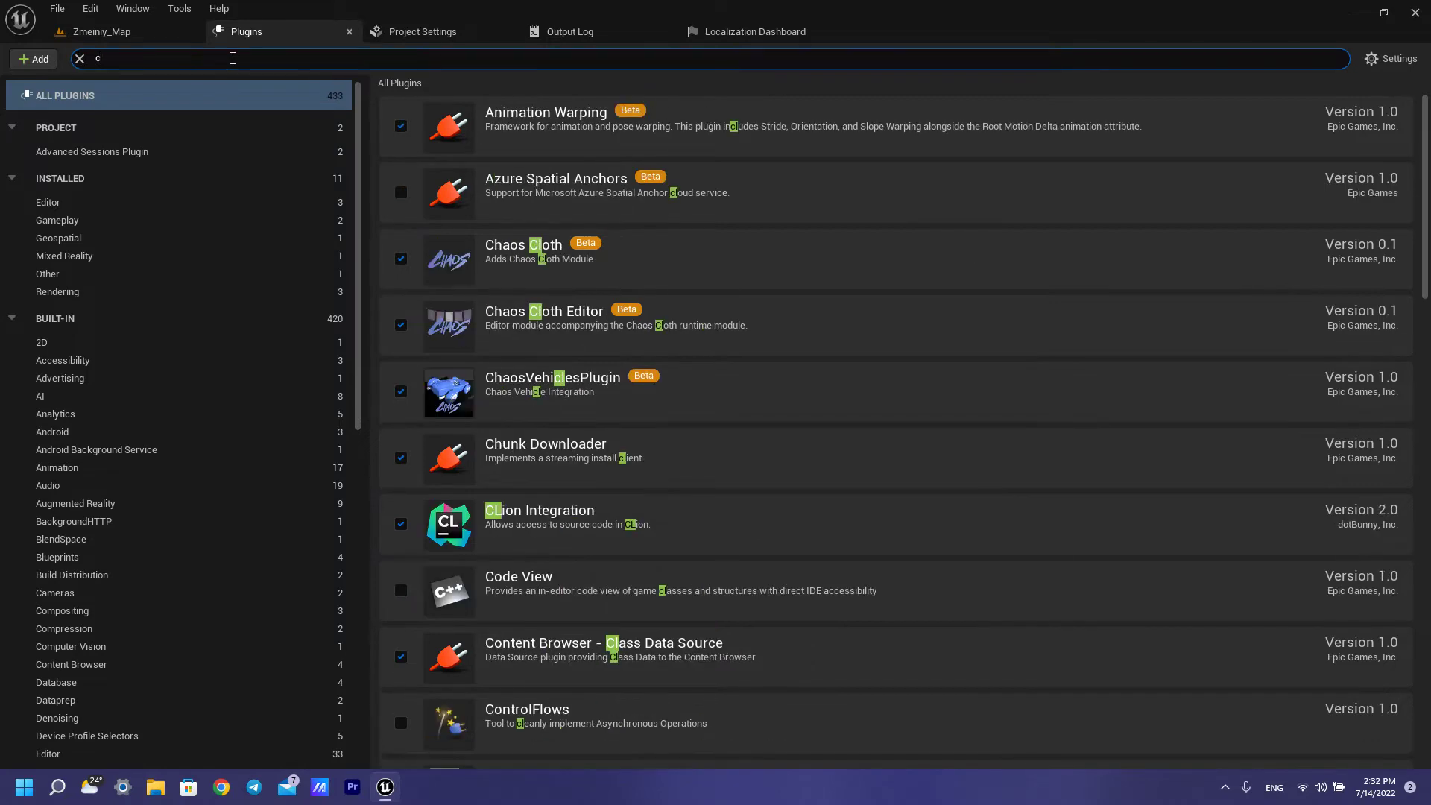
{"action": "type", "text": "vol"}
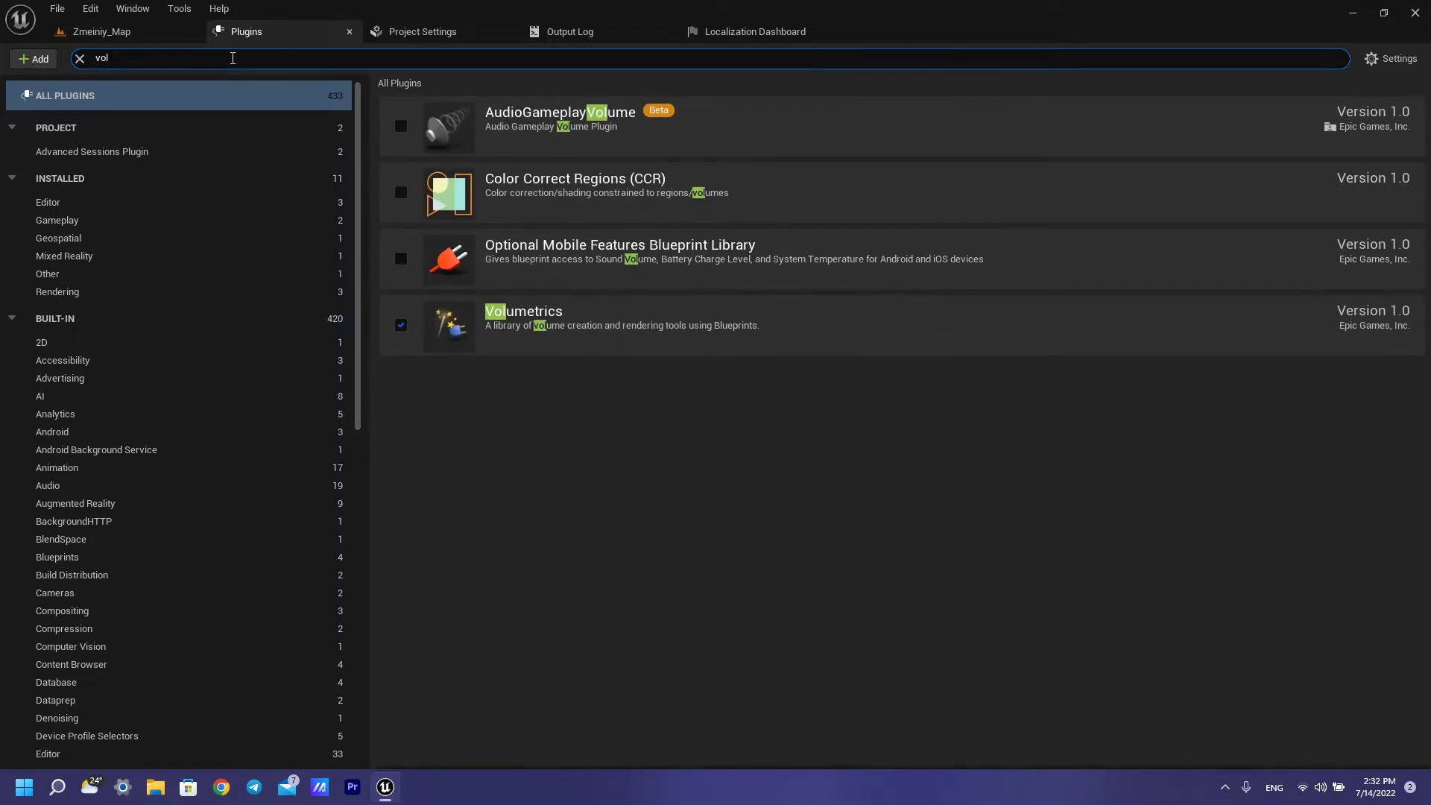
{"action": "mouse_move", "coordinate": [585, 414]}
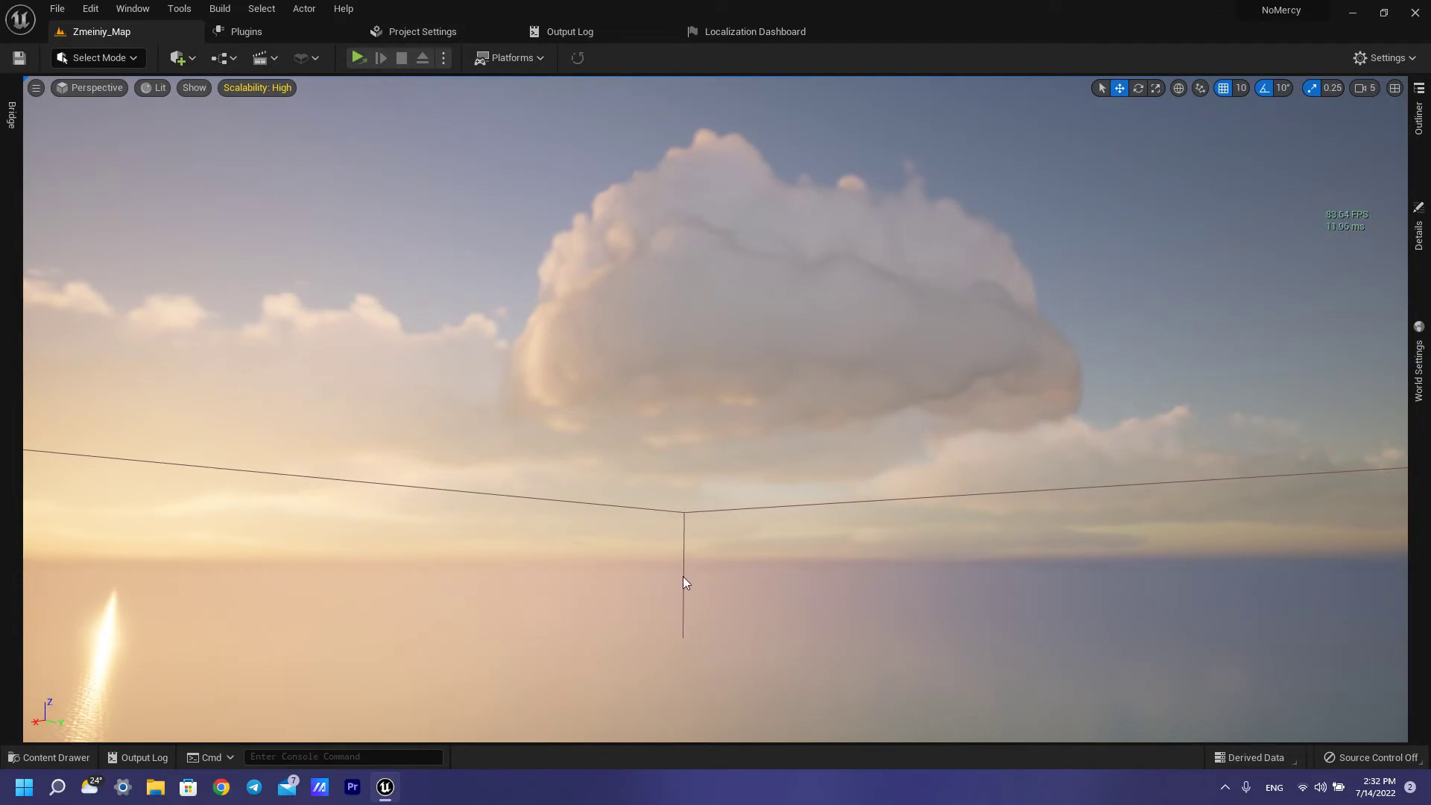
Show the Content Drawer at the top-level All folder with engine and plugin content visible
{"action": "left_click", "coordinate": [55, 757]}
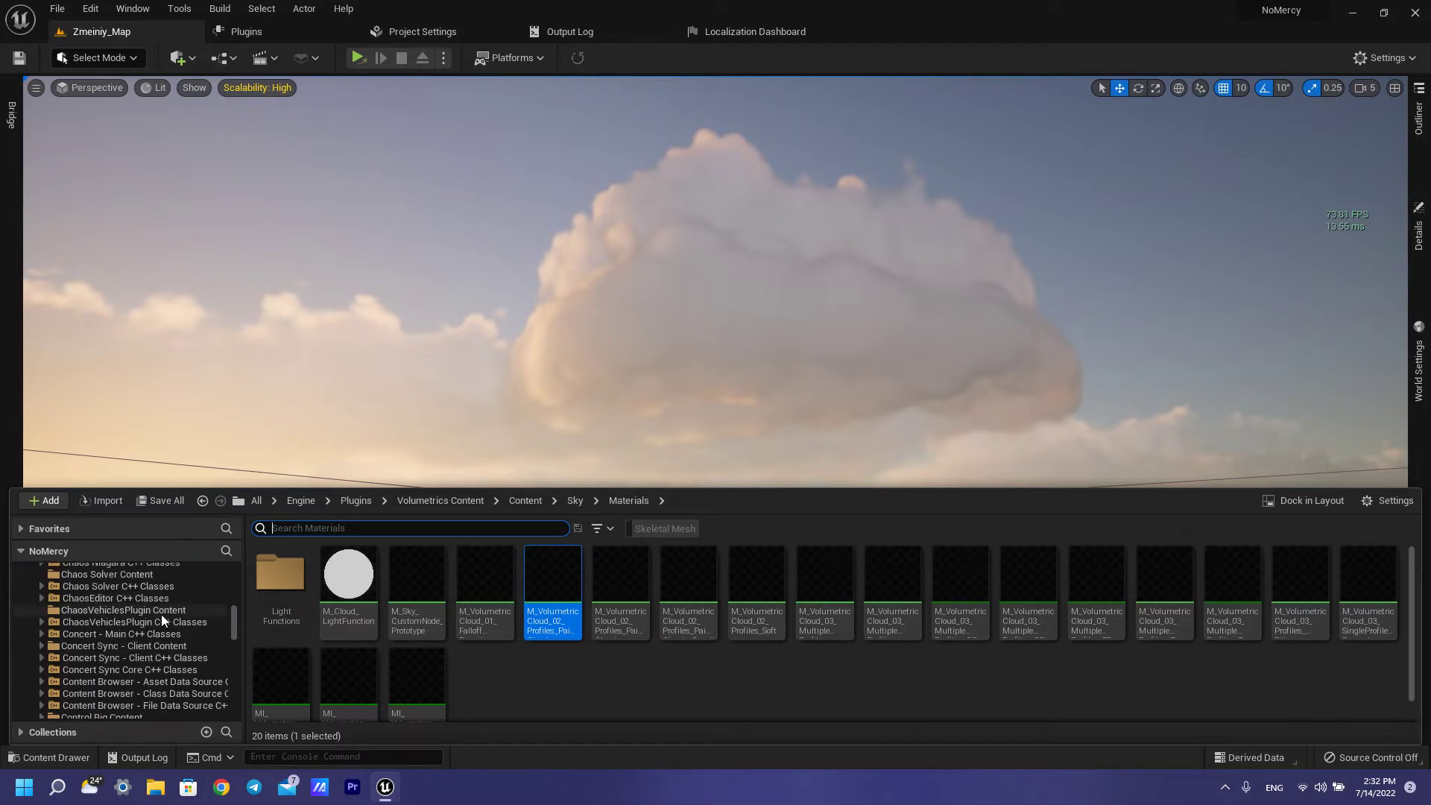
{"action": "left_click", "coordinate": [256, 501]}
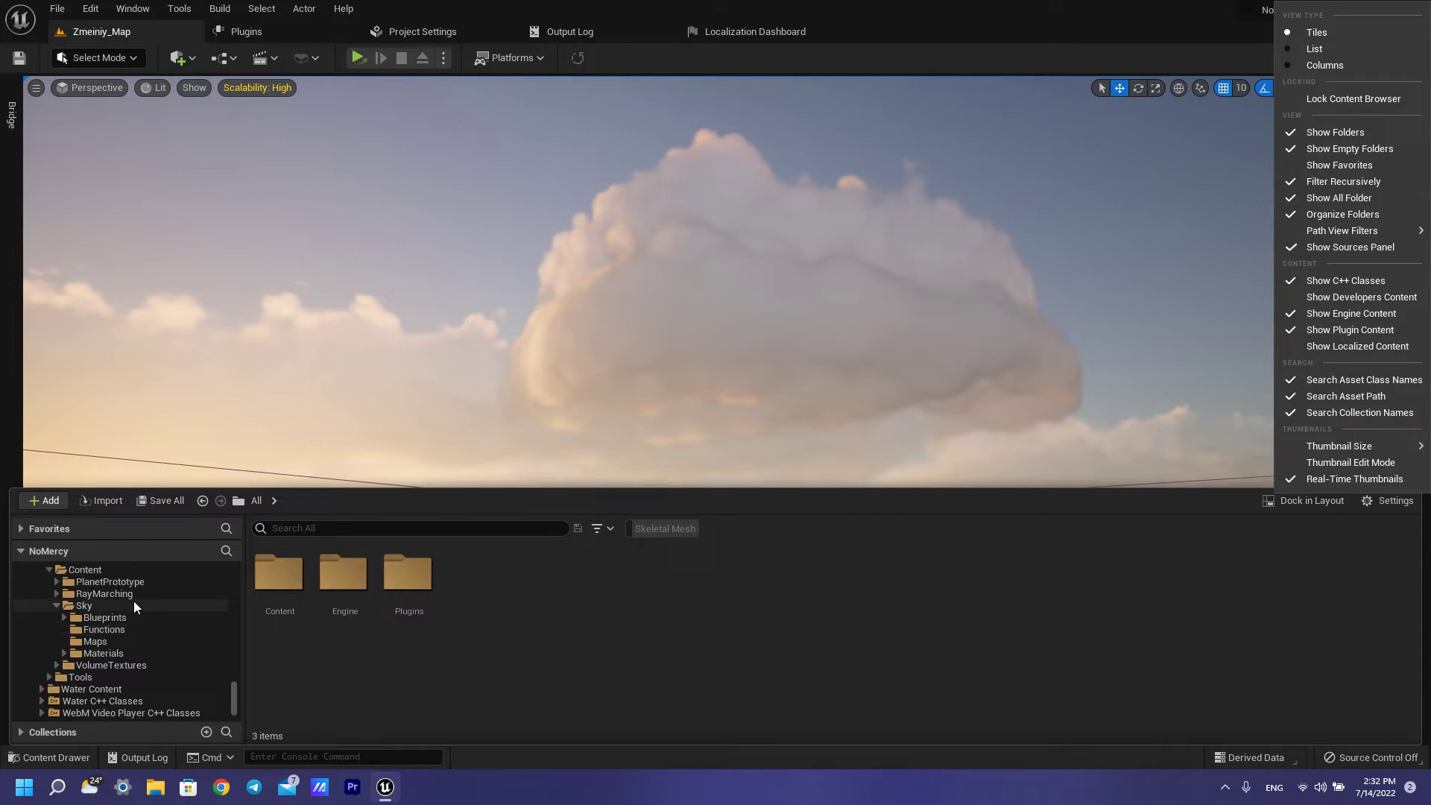
Browse to Volumetrics Content > Sky, then show the level's actor list in the Outliner
{"action": "scroll", "scroll_direction": "down", "scroll_amount": 3}
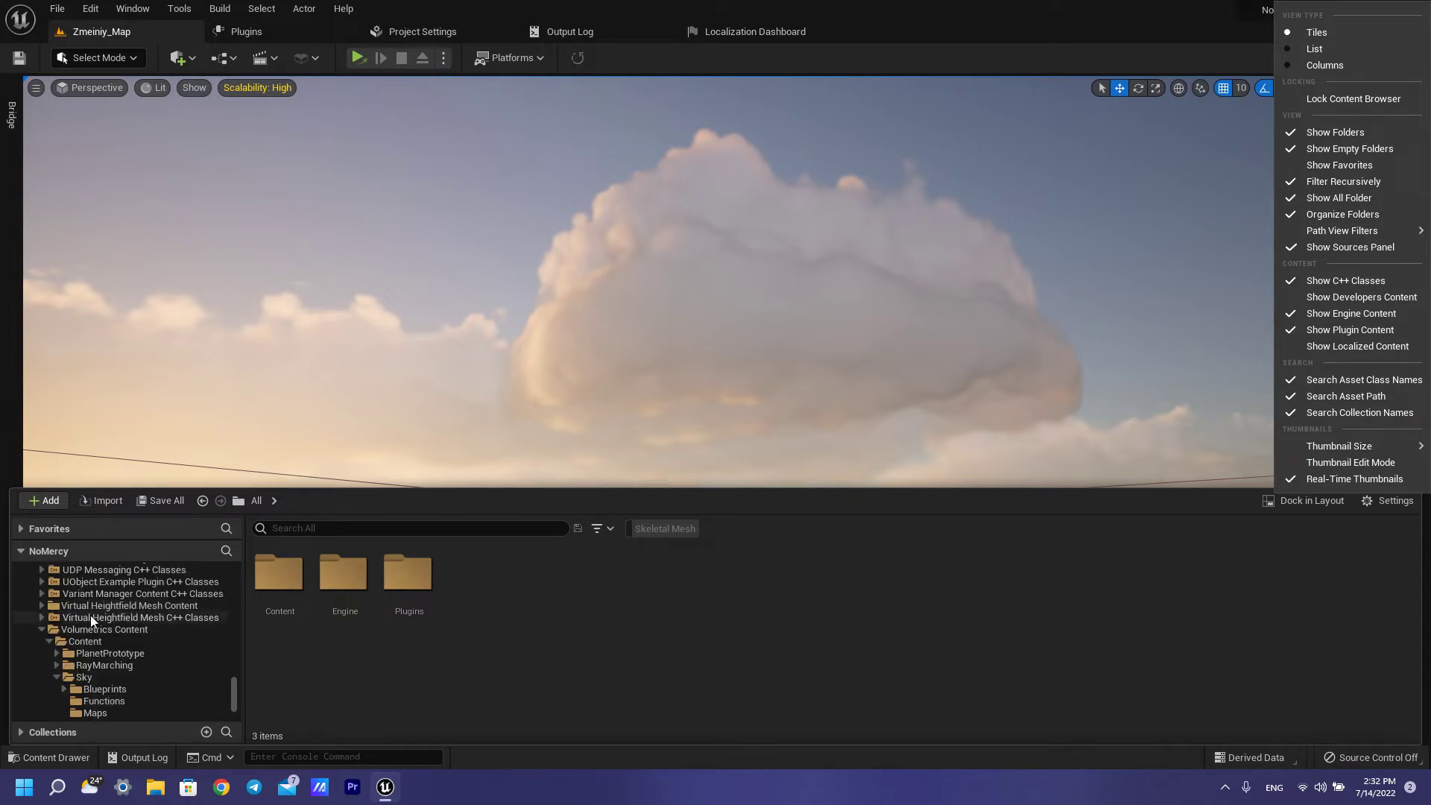
{"action": "scroll", "scroll_direction": "down", "scroll_amount": 3}
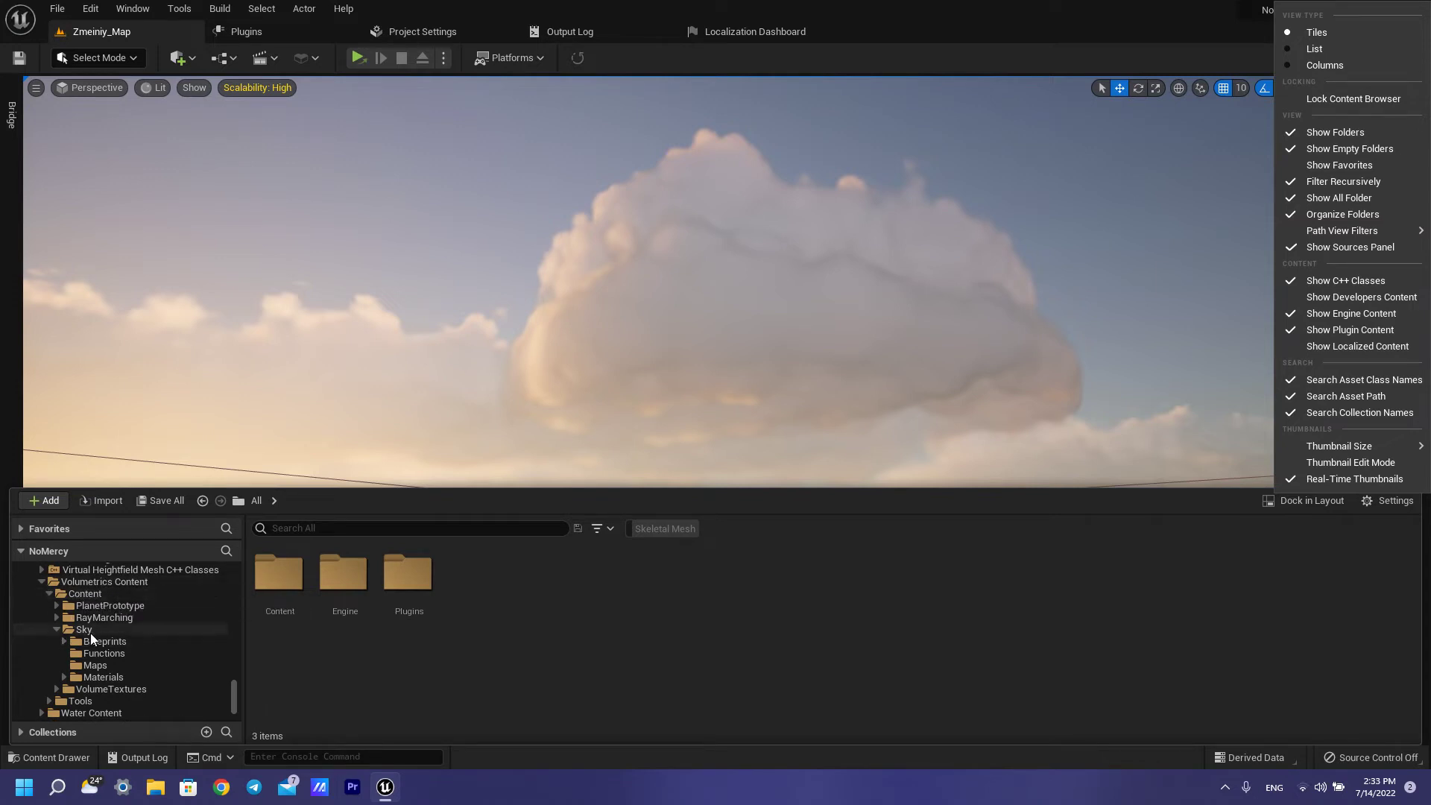
{"action": "left_click", "coordinate": [84, 630]}
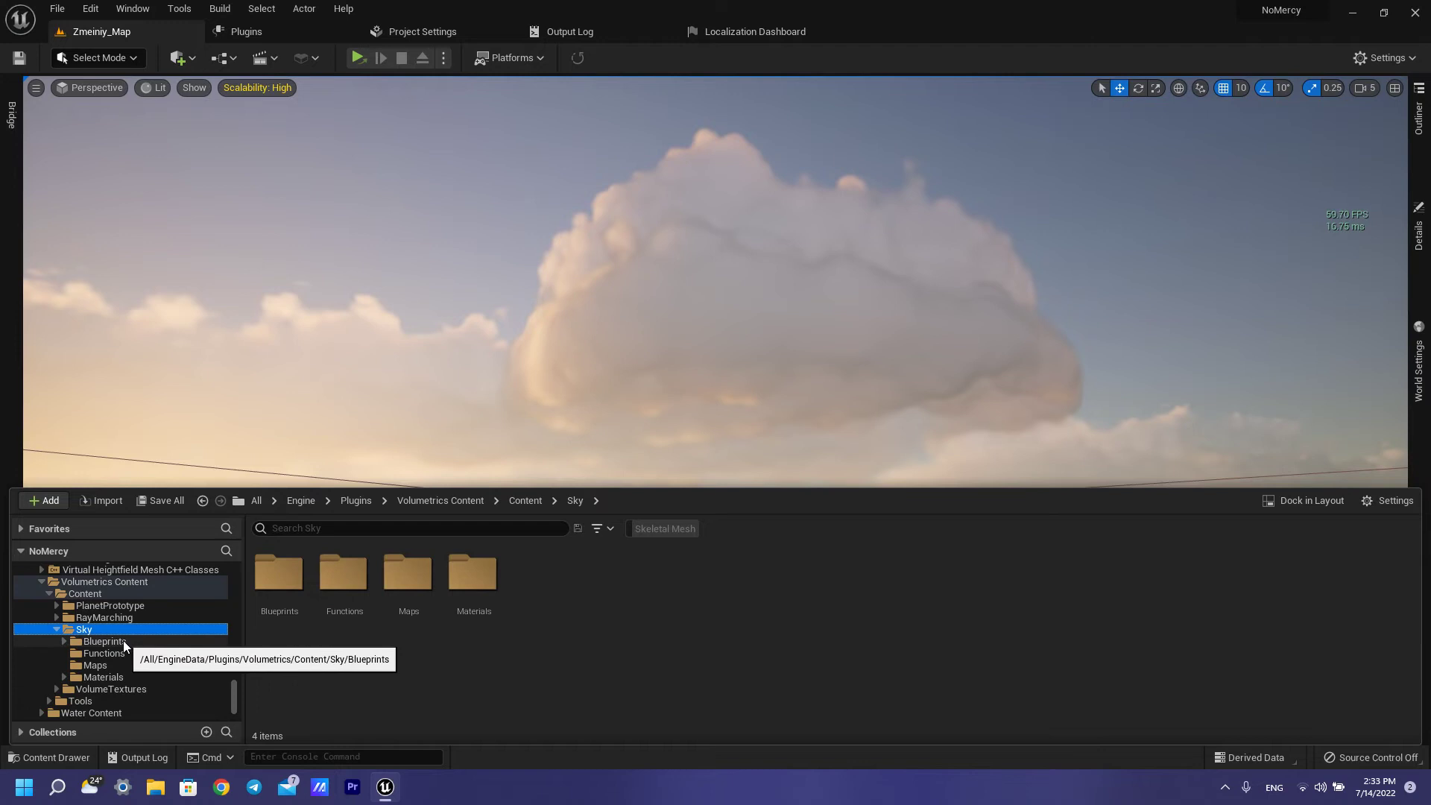
{"action": "left_click", "coordinate": [103, 677]}
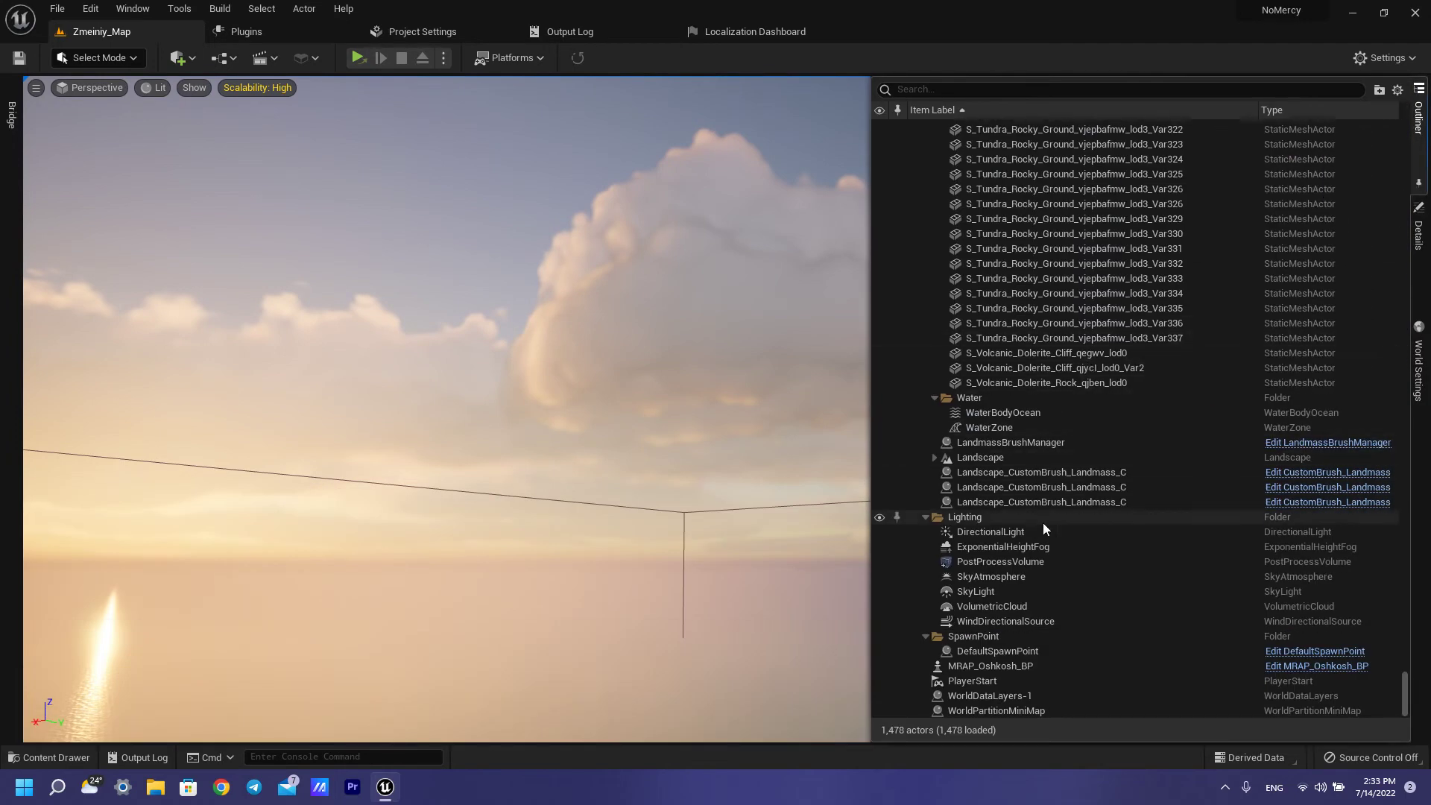
Select the VolumetricCloud actor in the Outliner and bring up the add-content menu
{"action": "left_click", "coordinate": [993, 607]}
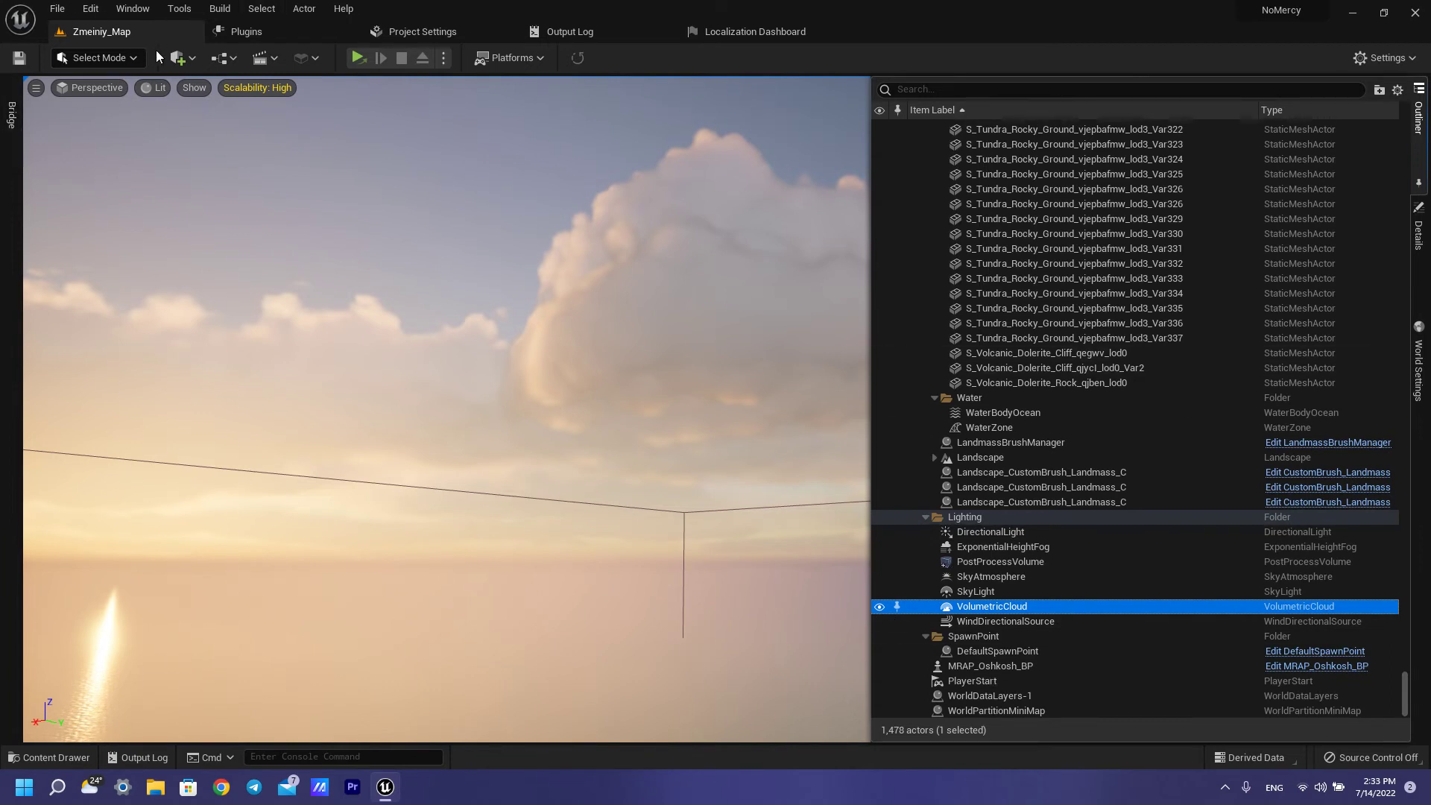
{"action": "left_click", "coordinate": [179, 58]}
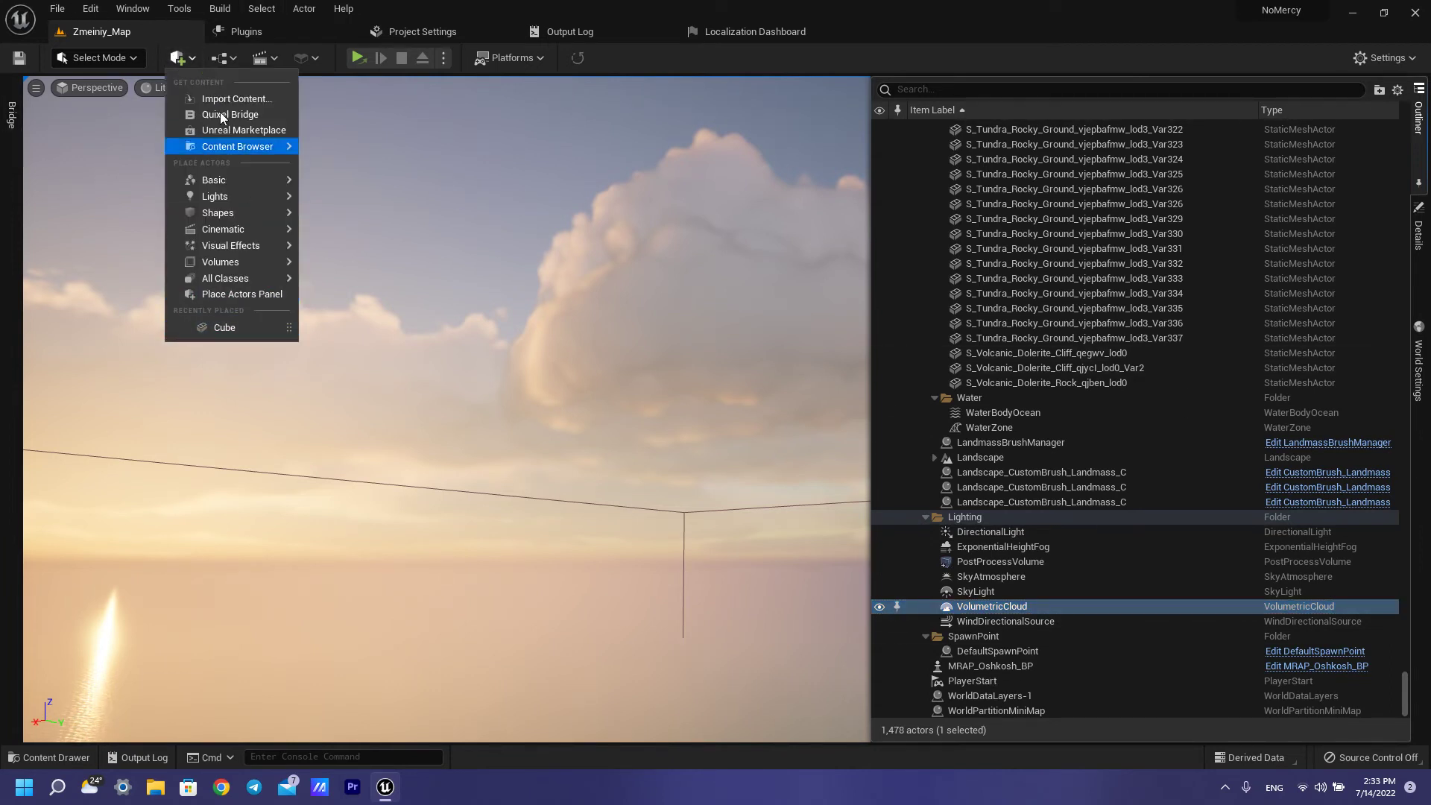
{"action": "mouse_move", "coordinate": [221, 262]}
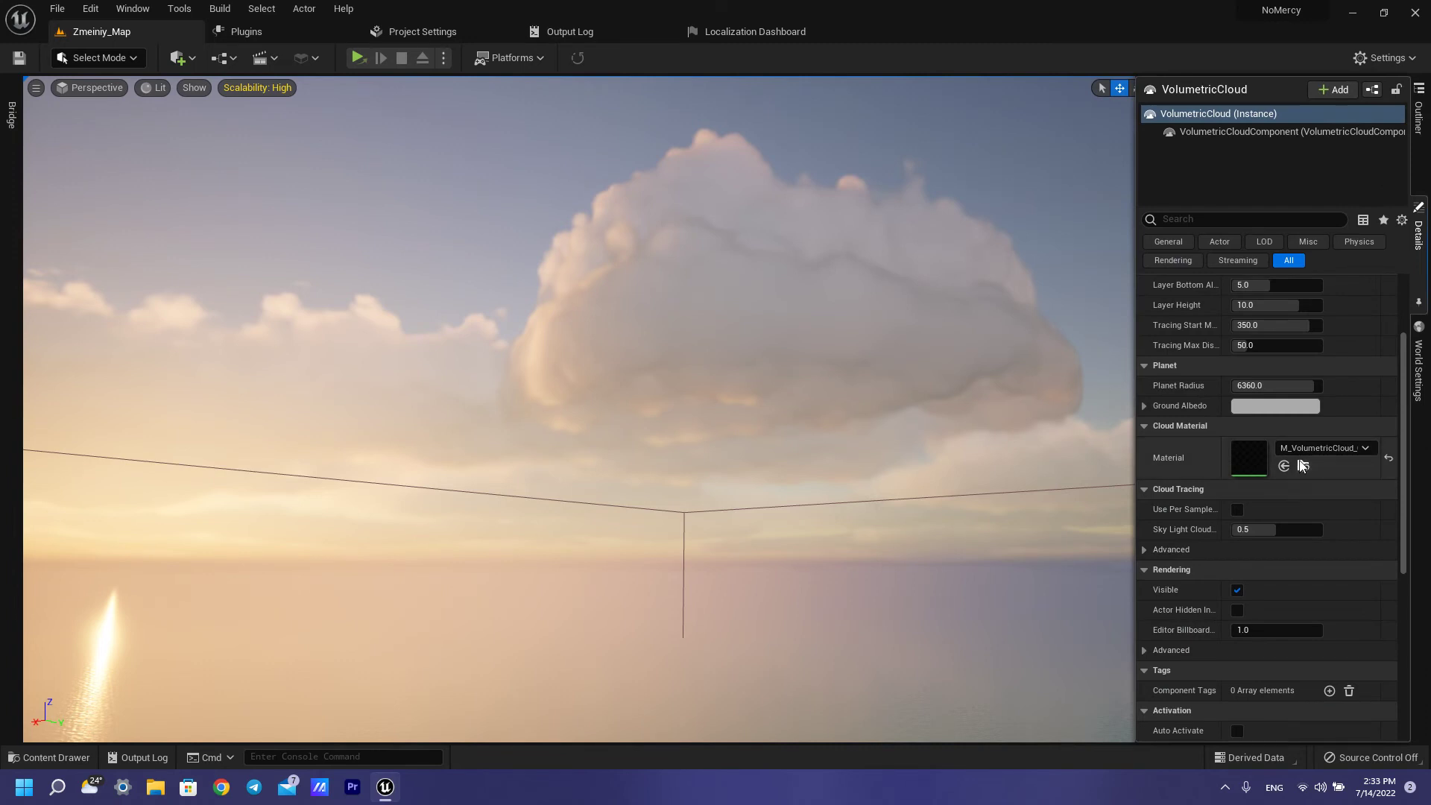
{"action": "mouse_move", "coordinate": [1320, 449]}
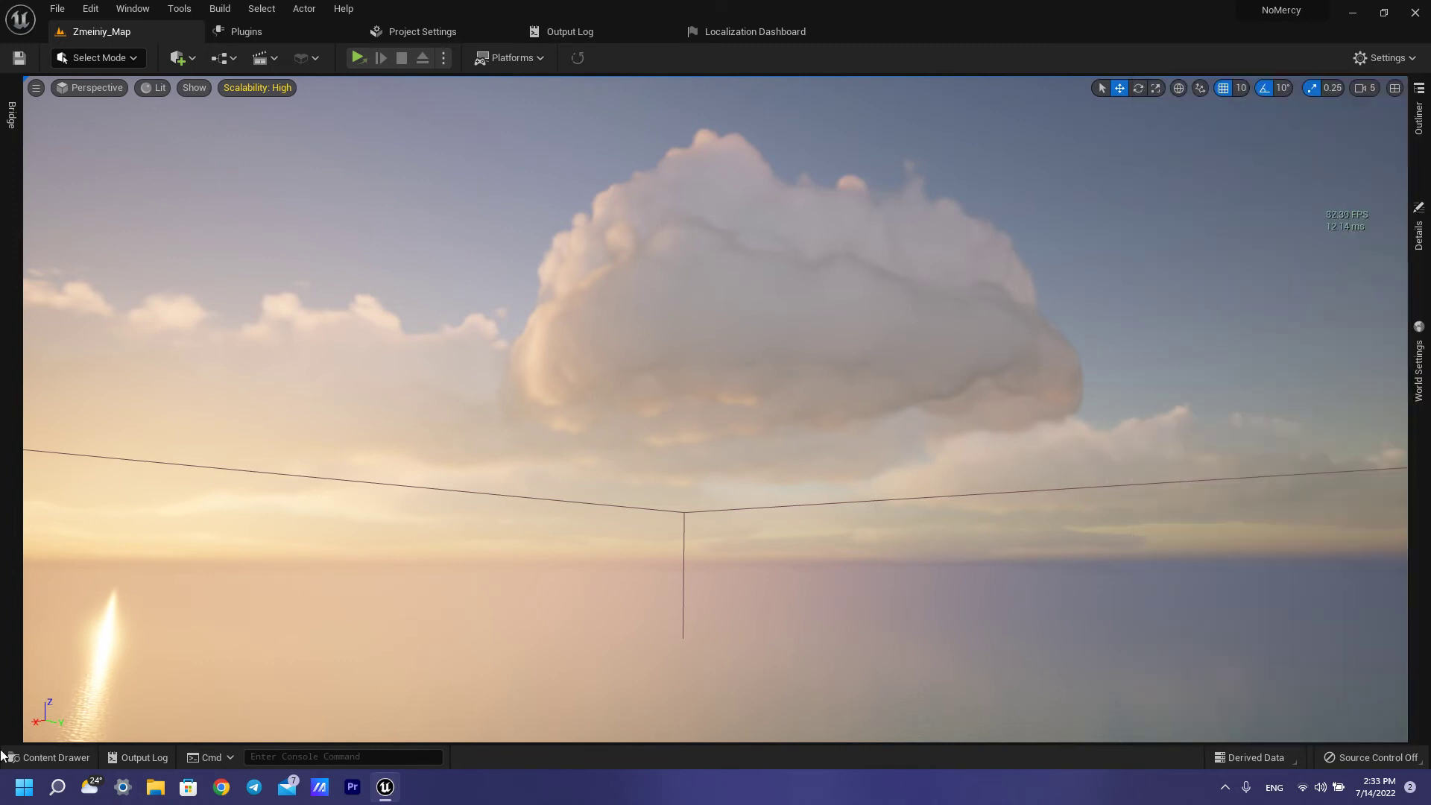
Show the Volumetrics Sky Materials folder with the cloud material in the Content Drawer
{"action": "left_click", "coordinate": [55, 758]}
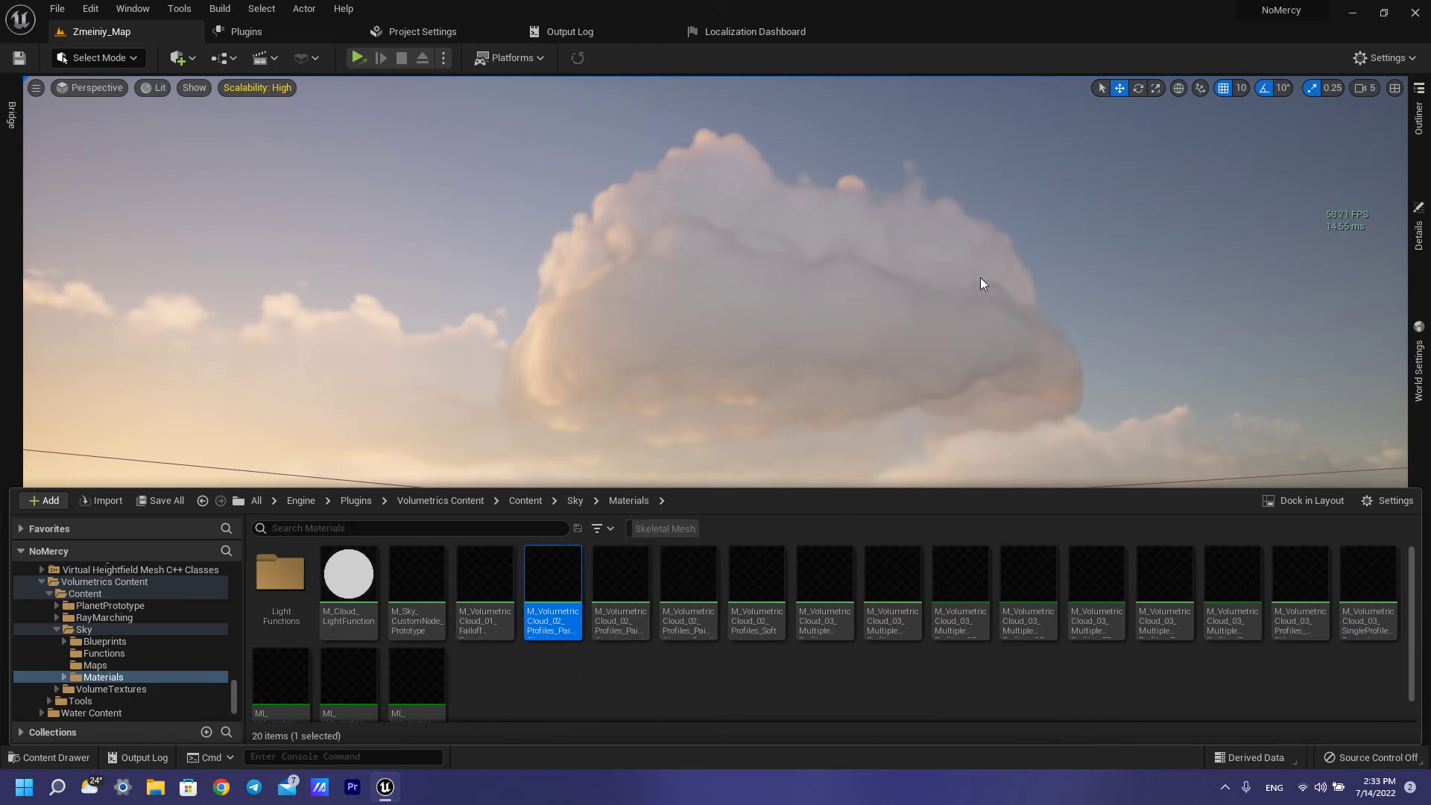